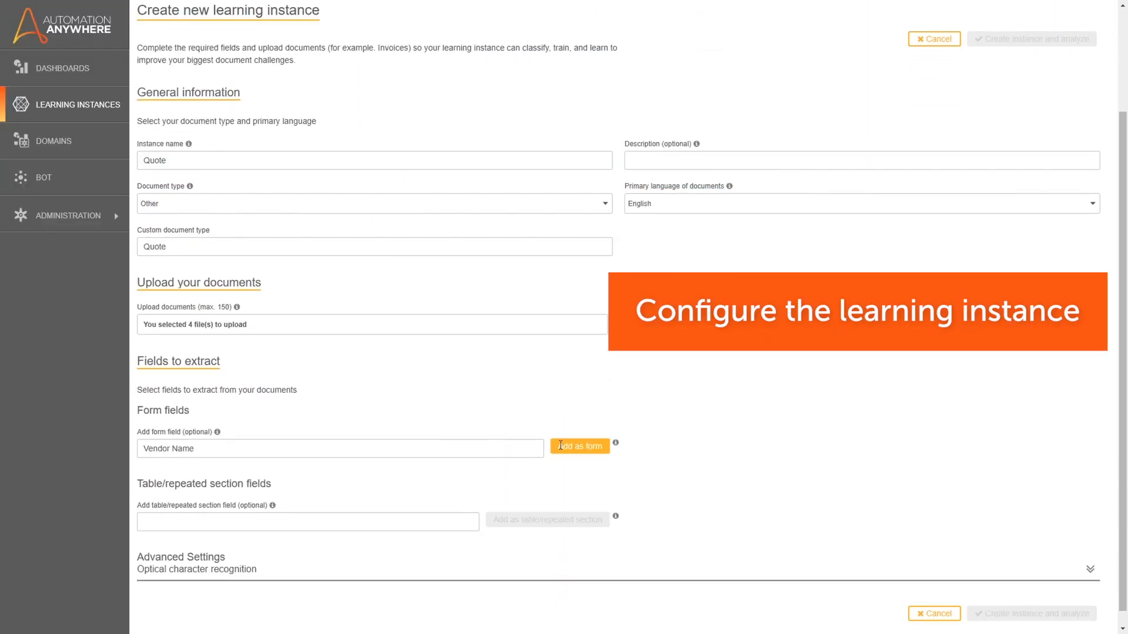
- Add Vendor Name as a field, choose GoogleVisionAPI OCR, and create the instance to analyze
{"action": "left_click", "coordinate": [579, 446]}
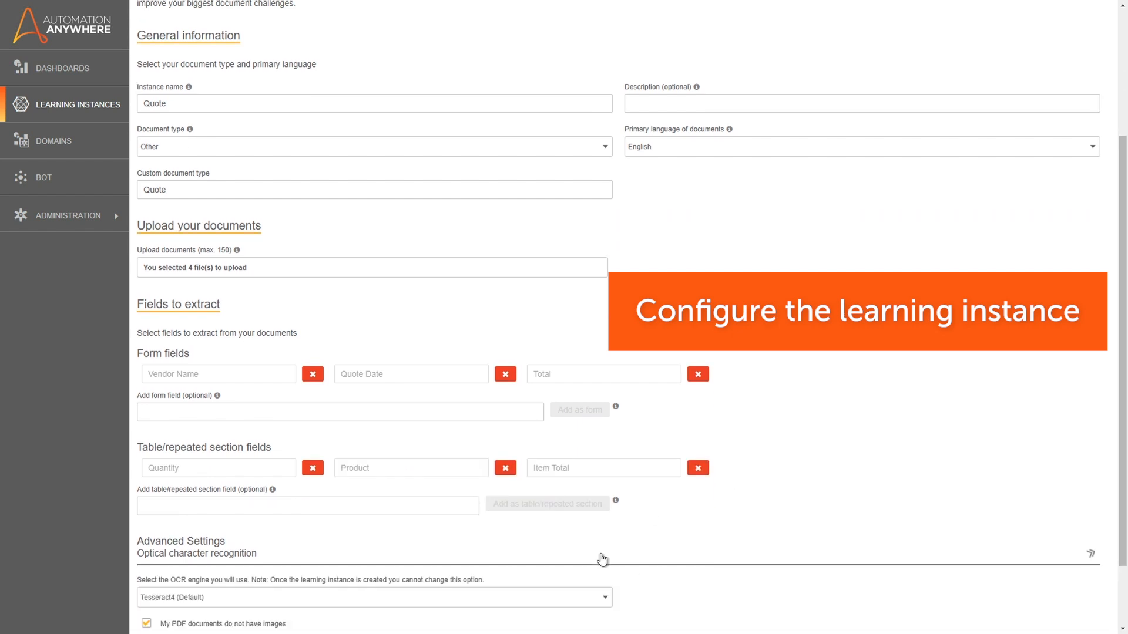
{"action": "scroll", "scroll_direction": "down", "scroll_amount": 3}
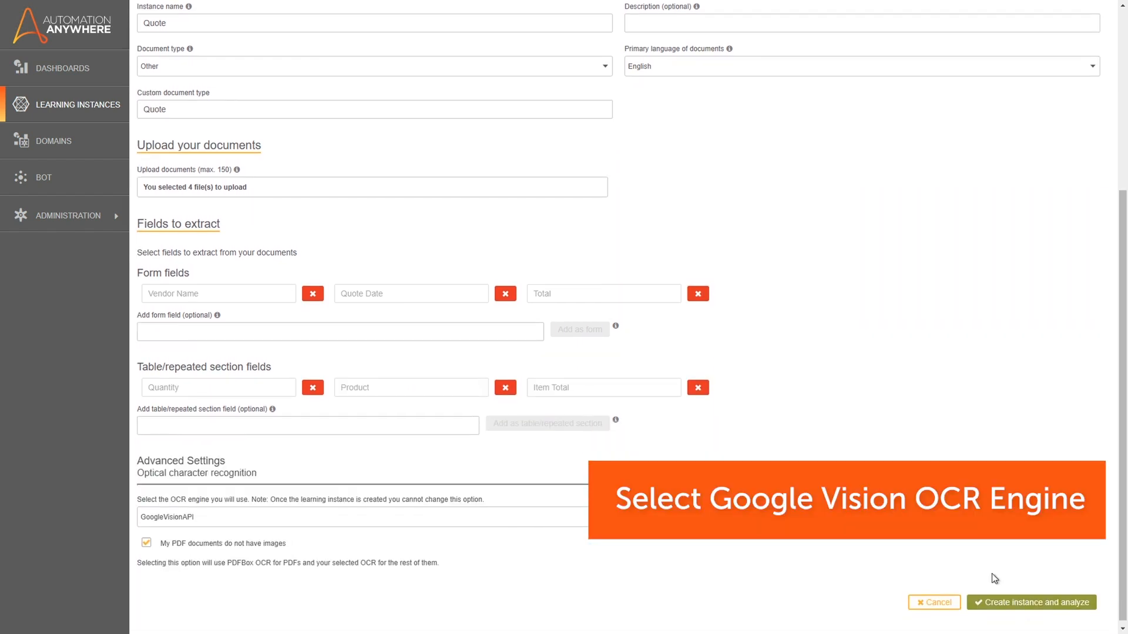
{"action": "left_click", "coordinate": [1030, 602]}
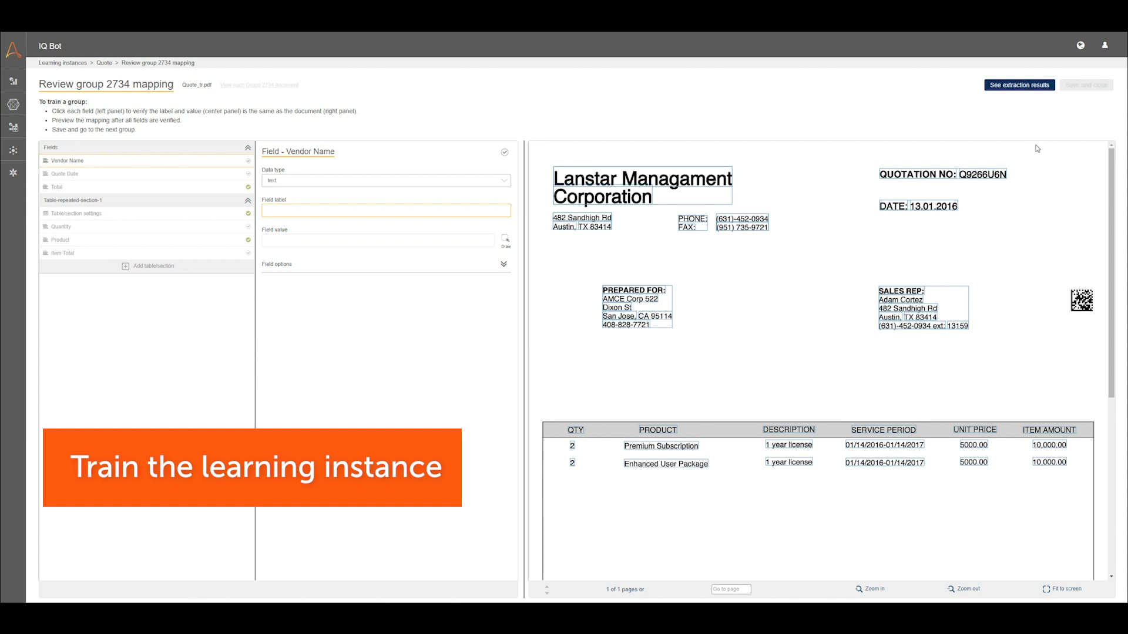
- Map Vendor Name to 'Lanstar Managament Corporation', then label the Quote Date field and Quantity column
{"action": "left_click", "coordinate": [639, 179]}
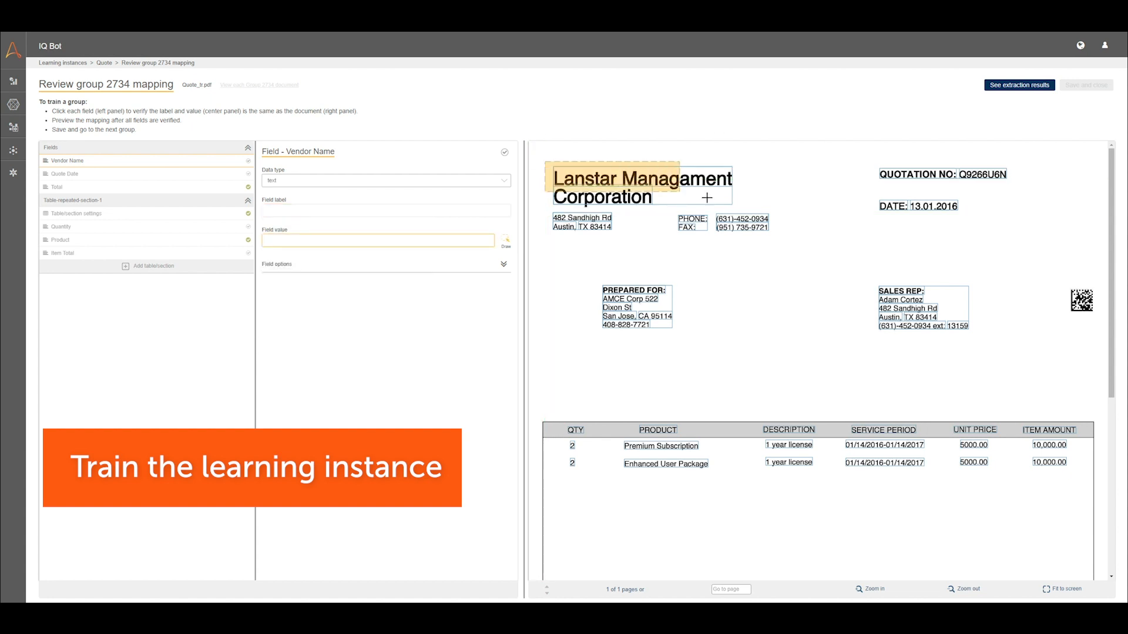
{"action": "left_click", "coordinate": [64, 174]}
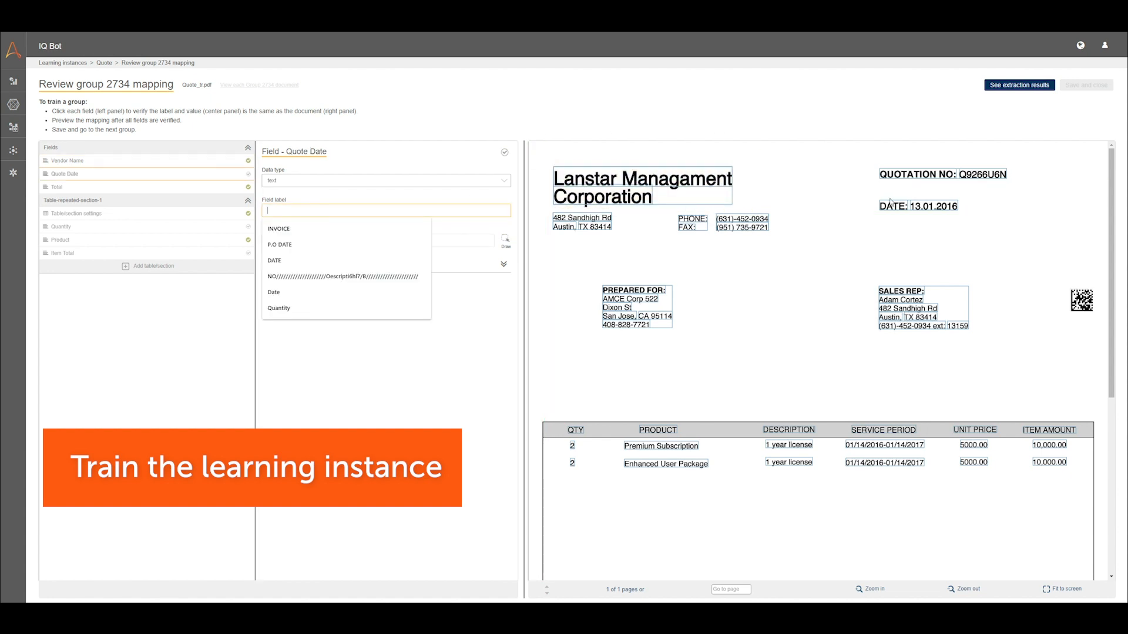
{"action": "left_click", "coordinate": [61, 227]}
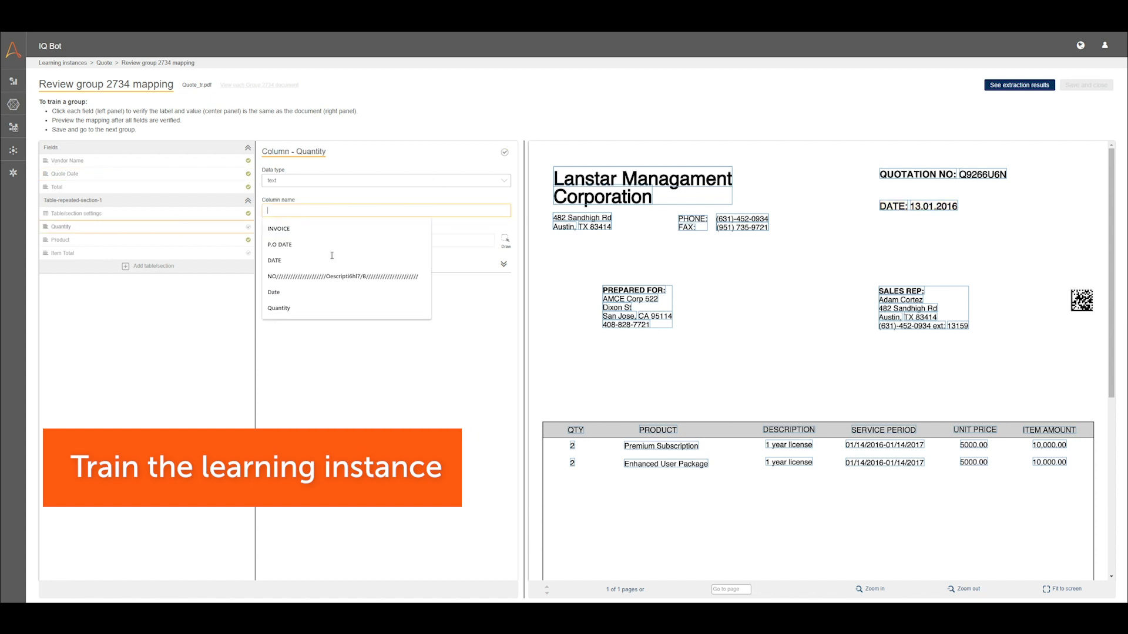
{"action": "left_click", "coordinate": [62, 253]}
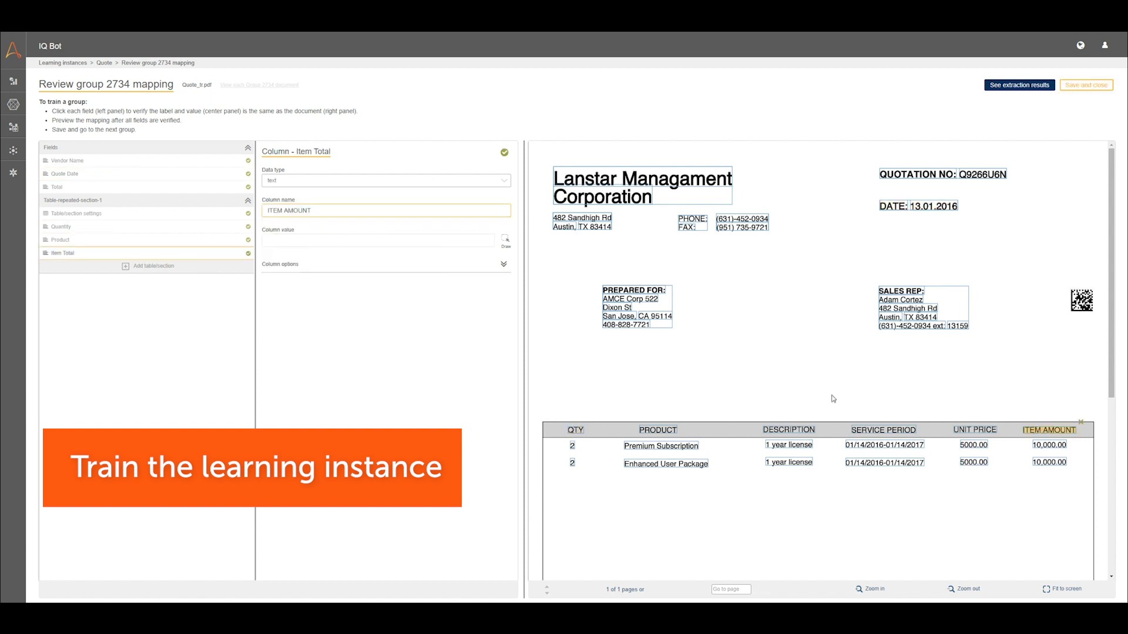
- Check the group's extraction results, return to training, and save and close the mapping
{"action": "left_click", "coordinate": [1019, 84]}
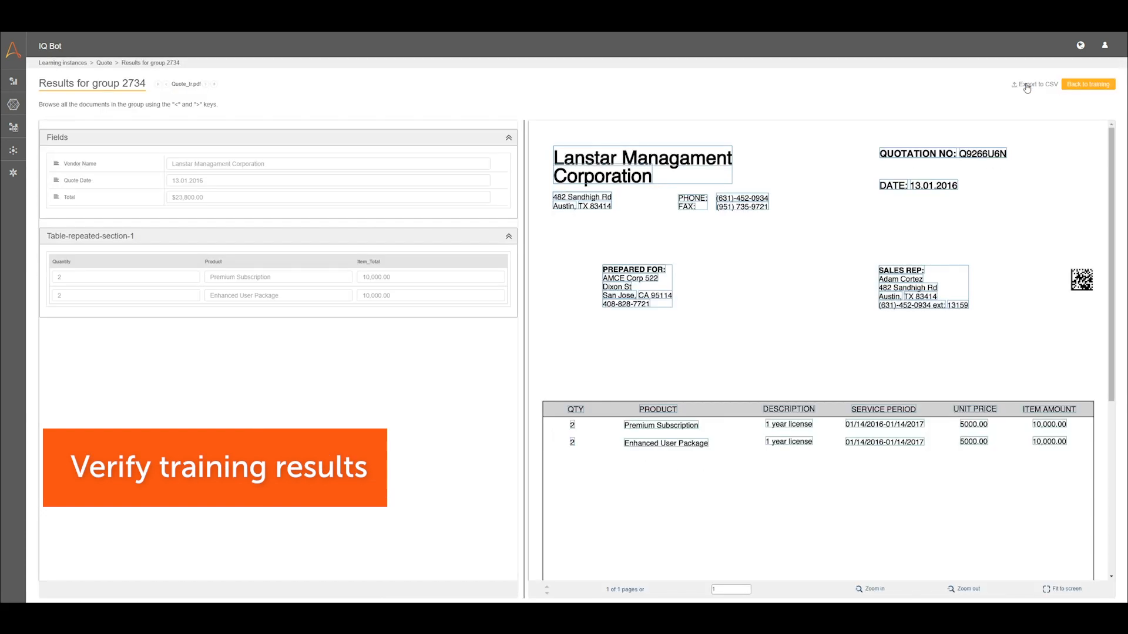
{"action": "left_click", "coordinate": [1086, 84]}
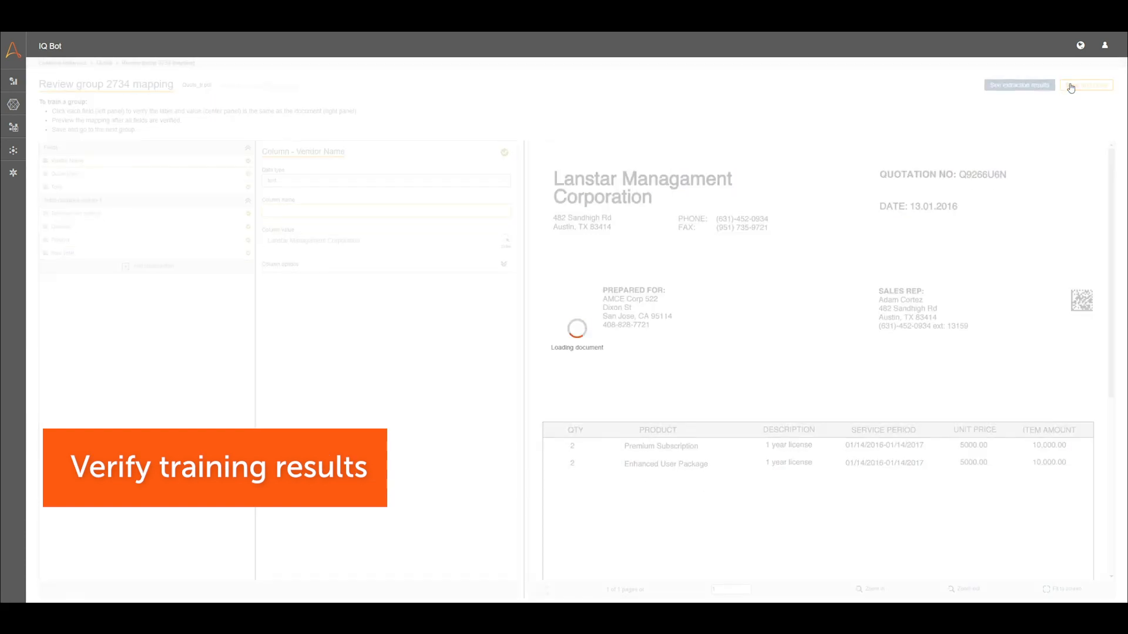
{"action": "left_click", "coordinate": [1086, 84]}
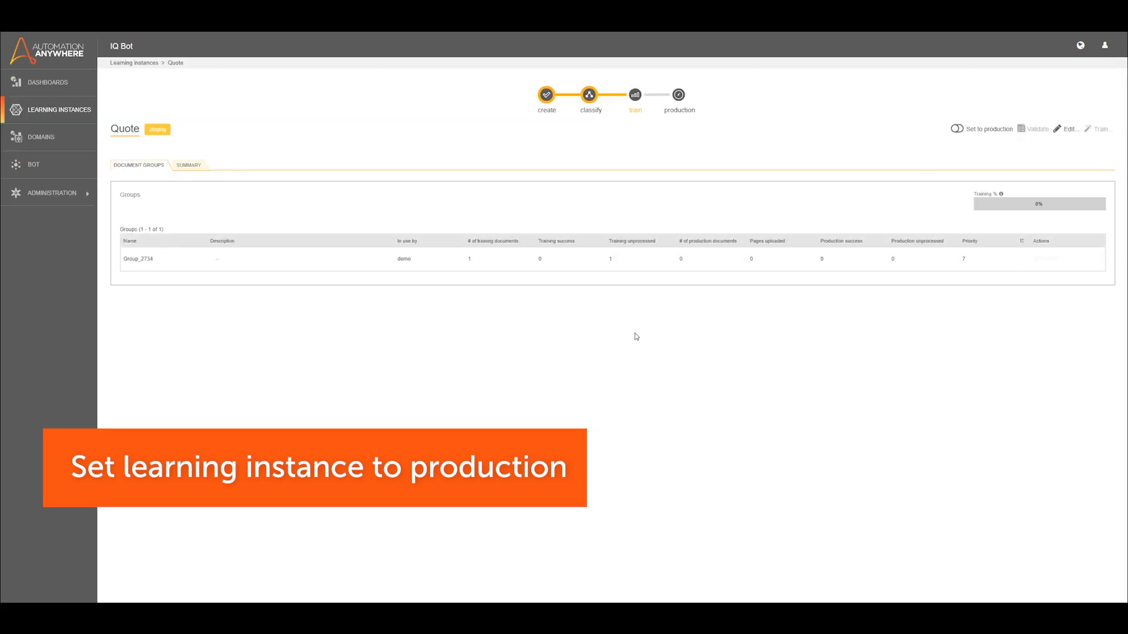
- Toggle the Quote learning instance to production
{"action": "left_click", "coordinate": [956, 129]}
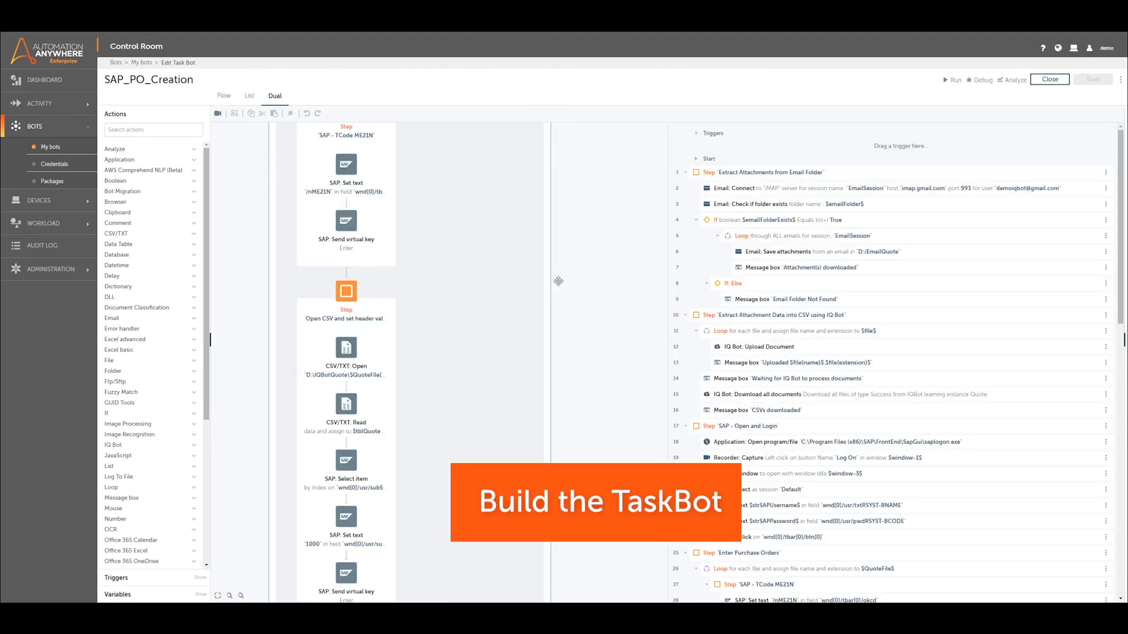
{"action": "scroll", "scroll_direction": "down", "scroll_amount": 3}
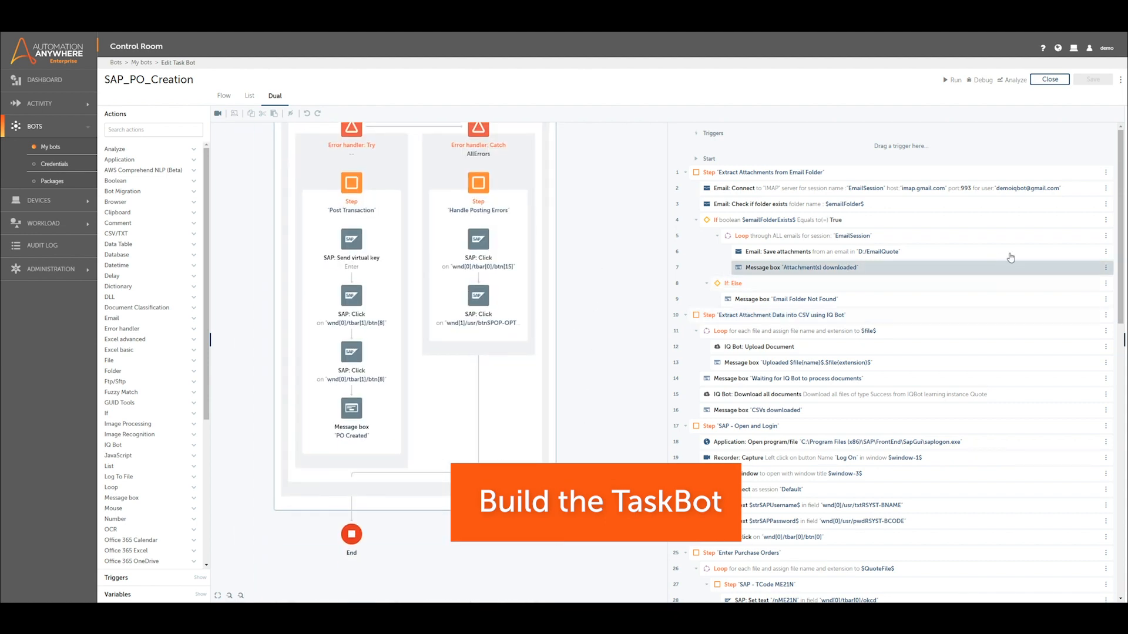
{"action": "scroll", "scroll_direction": "down", "scroll_amount": 3}
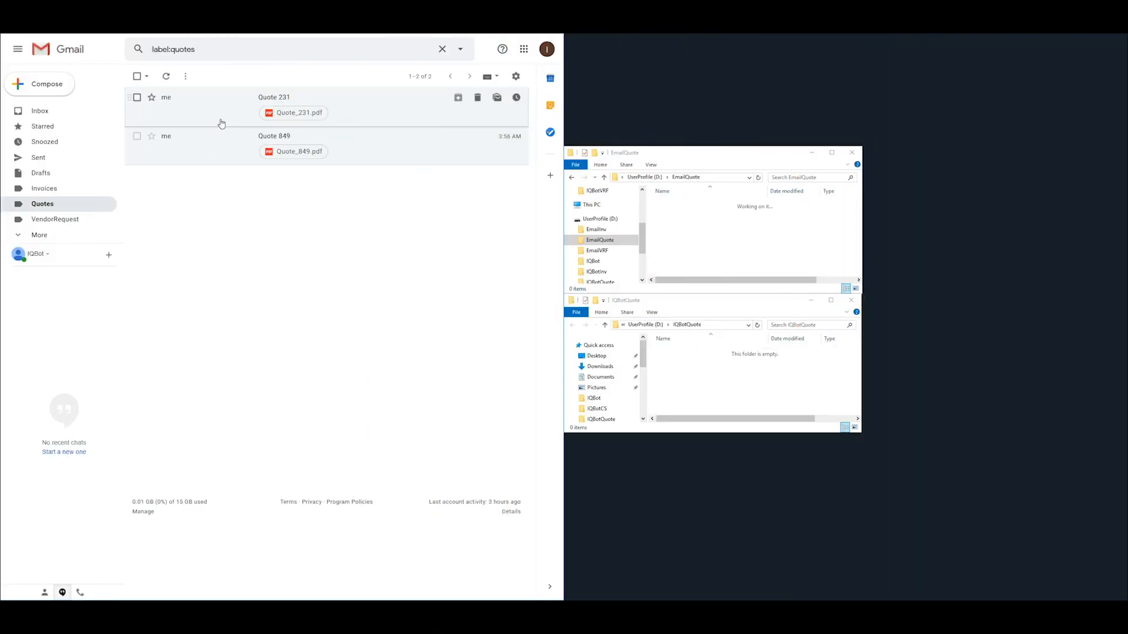
- Read the Quote 231 email, move to Quote 849, and preview its Quote_849.pdf attachment
{"action": "left_click", "coordinate": [274, 97]}
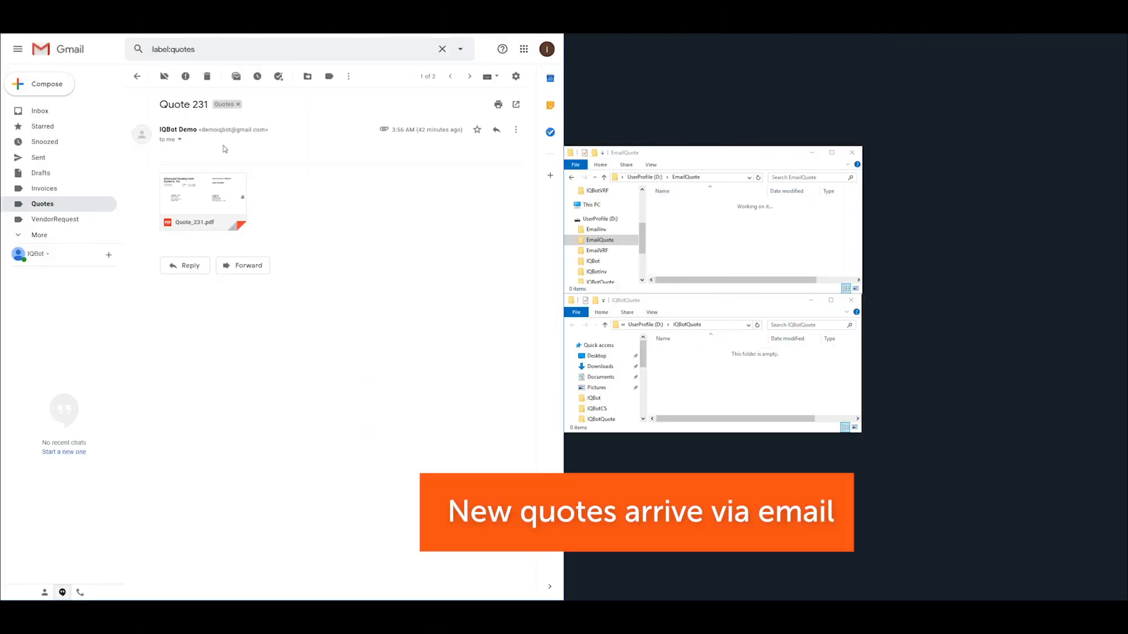
{"action": "left_click", "coordinate": [203, 201]}
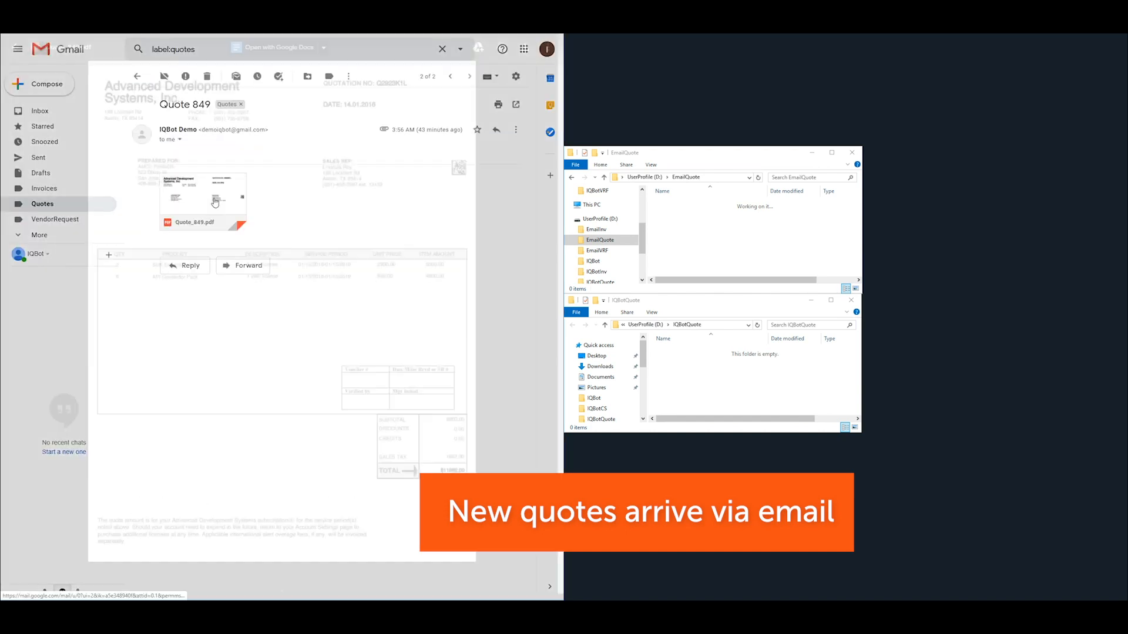
{"action": "left_click", "coordinate": [203, 200]}
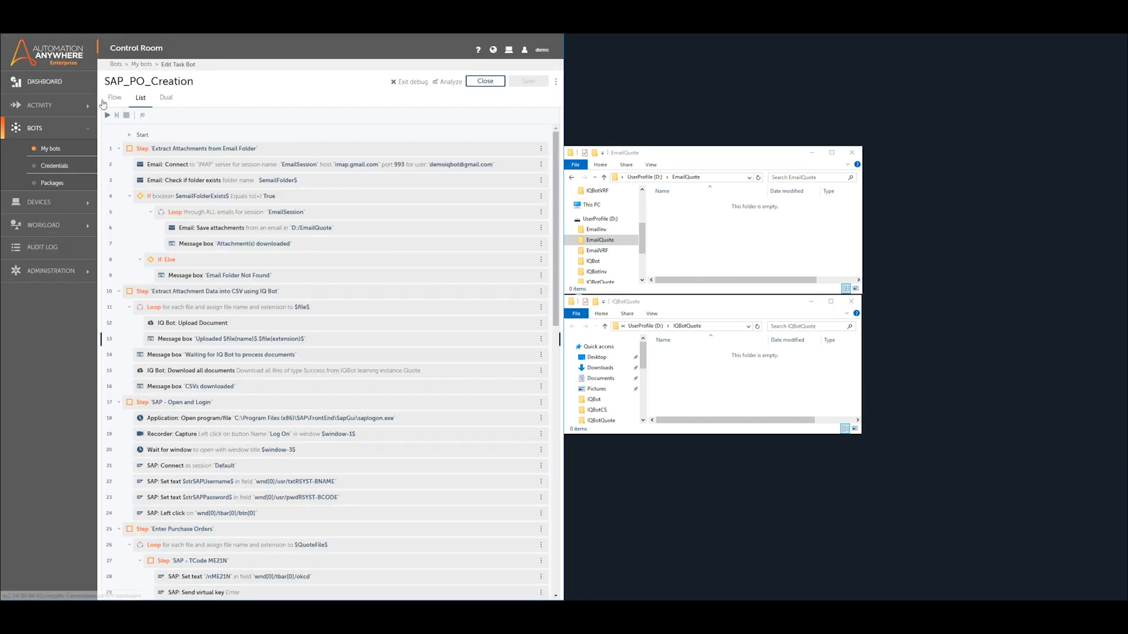
- Start a run of the SAP_PO_Creation TaskBot from the debug toolbar
{"action": "left_click", "coordinate": [107, 115]}
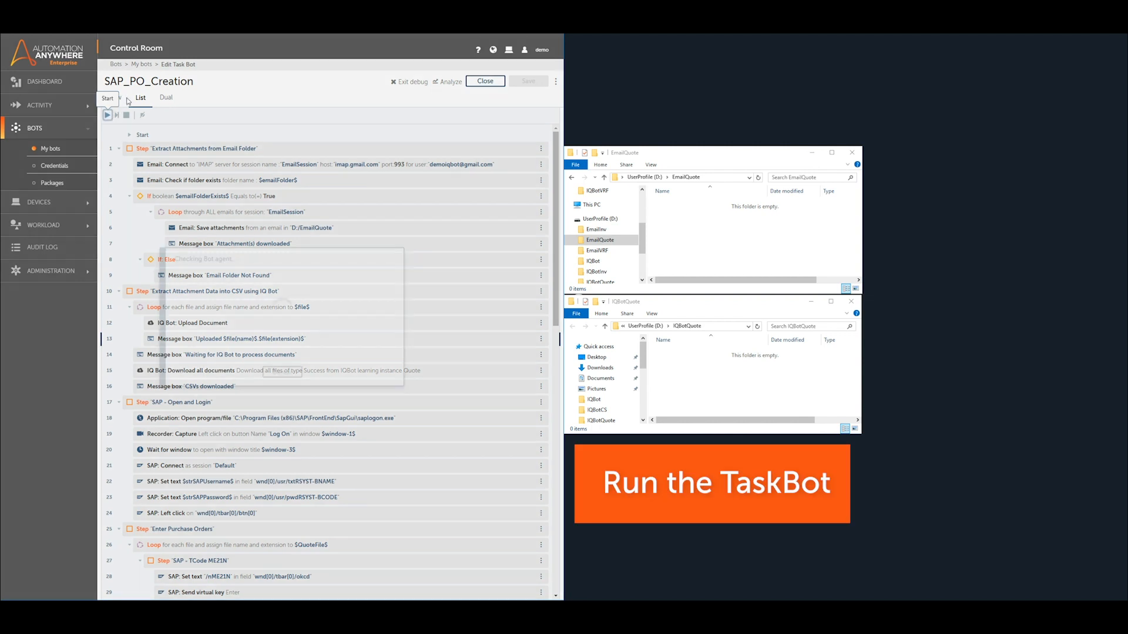
{"action": "left_click", "coordinate": [106, 115]}
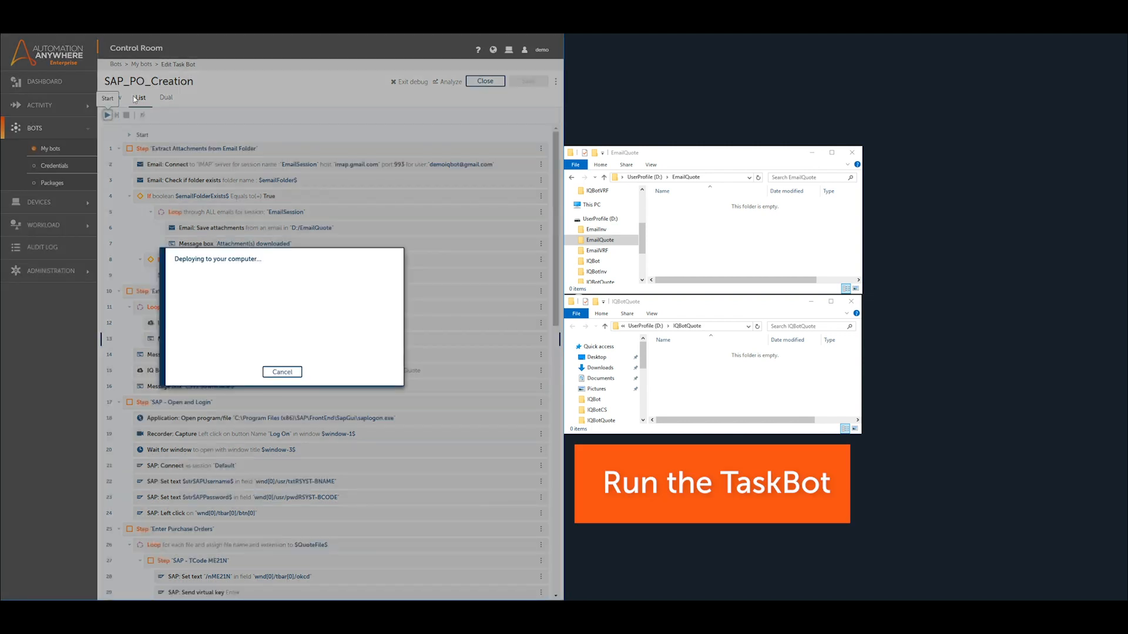